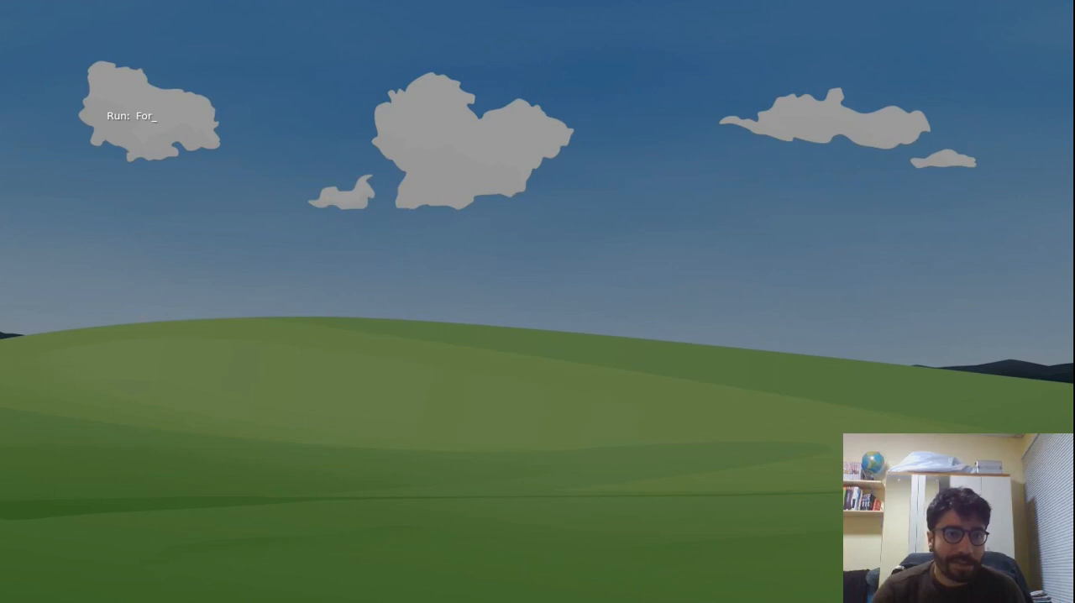
Filter the launcher with 'Firef', clear it, and launch the index terminal icon
{"action": "type", "text": "Firef"}
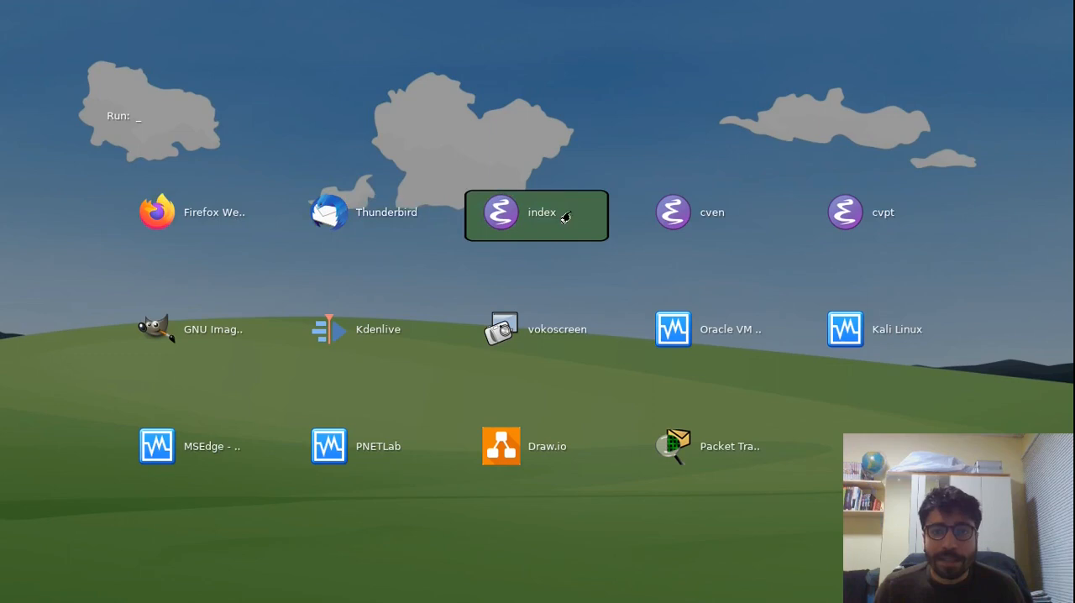
{"action": "left_click", "coordinate": [880, 211]}
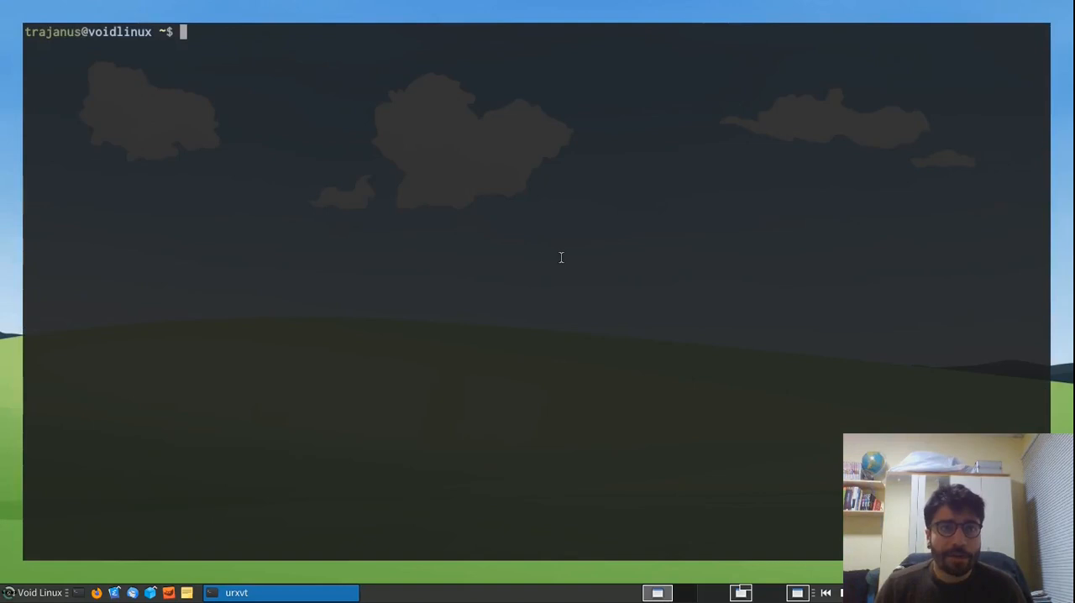
Print /etc/xlunch/entries.dsv in the terminal and return to the home directory
{"action": "type", "text": "cd /etc/xlunch/"}
{"action": "type", "text": "cat entries.dsv"}
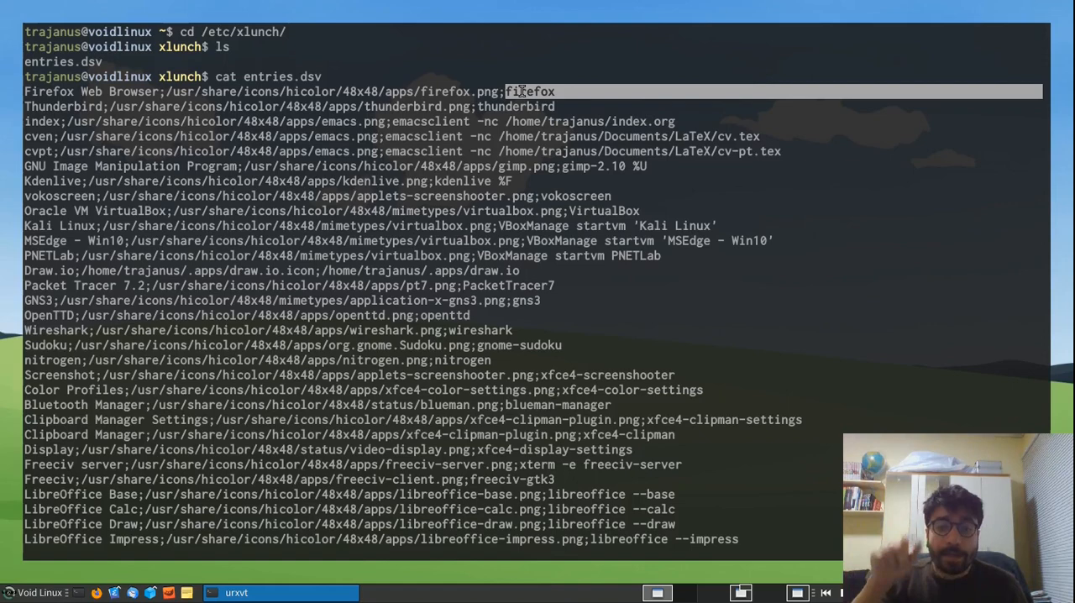
{"action": "scroll", "scroll_direction": "down", "scroll_amount": 3}
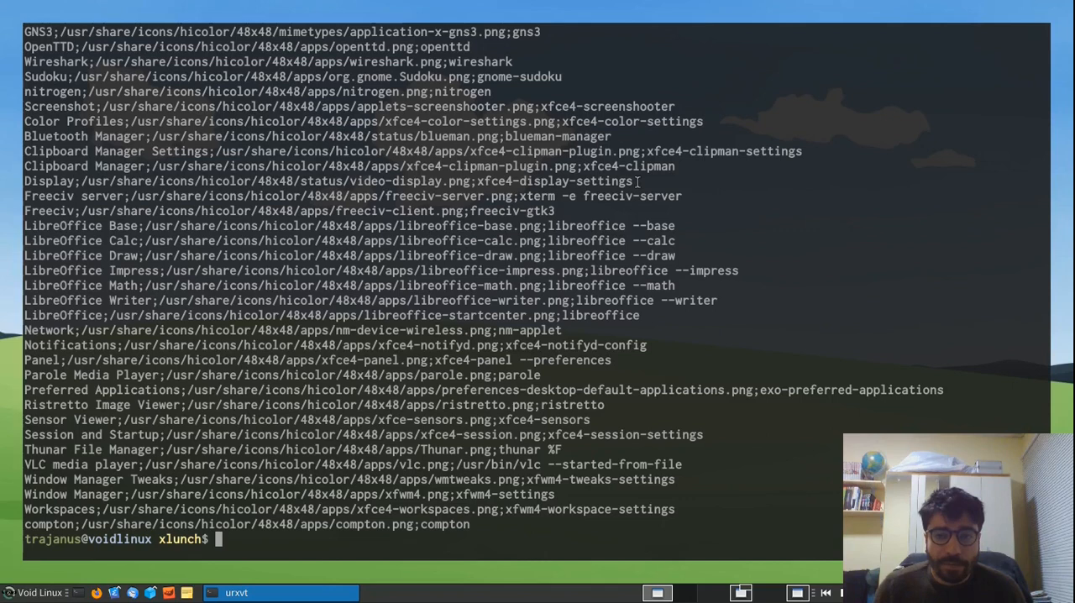
{"action": "type", "text": "cd"}
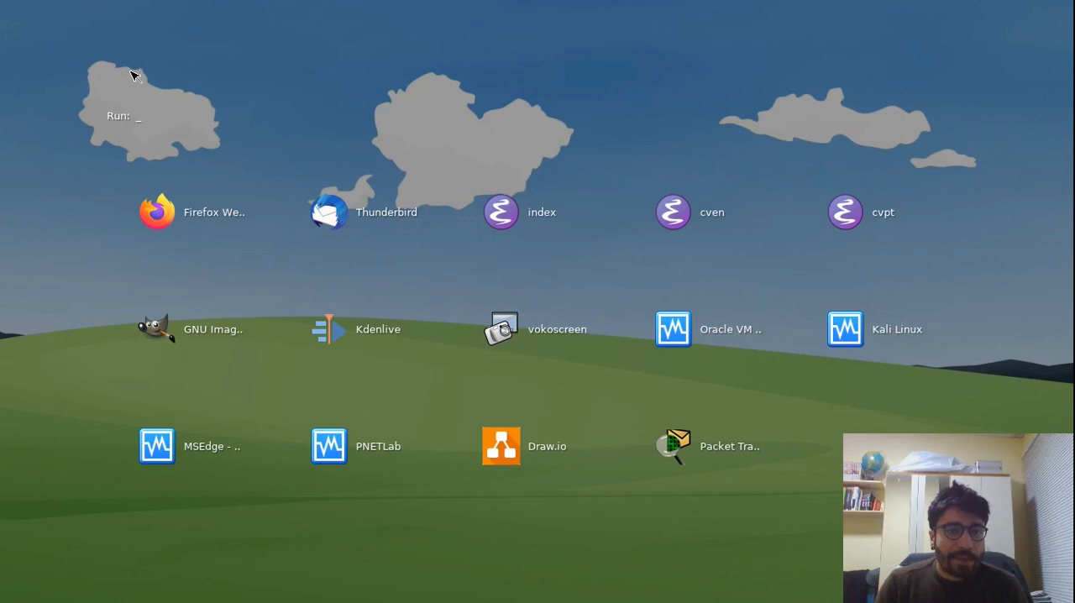
Filter the relaunched xlunch grid by typing 'Firefox' in the Run field
{"action": "type", "text": "Firefox"}
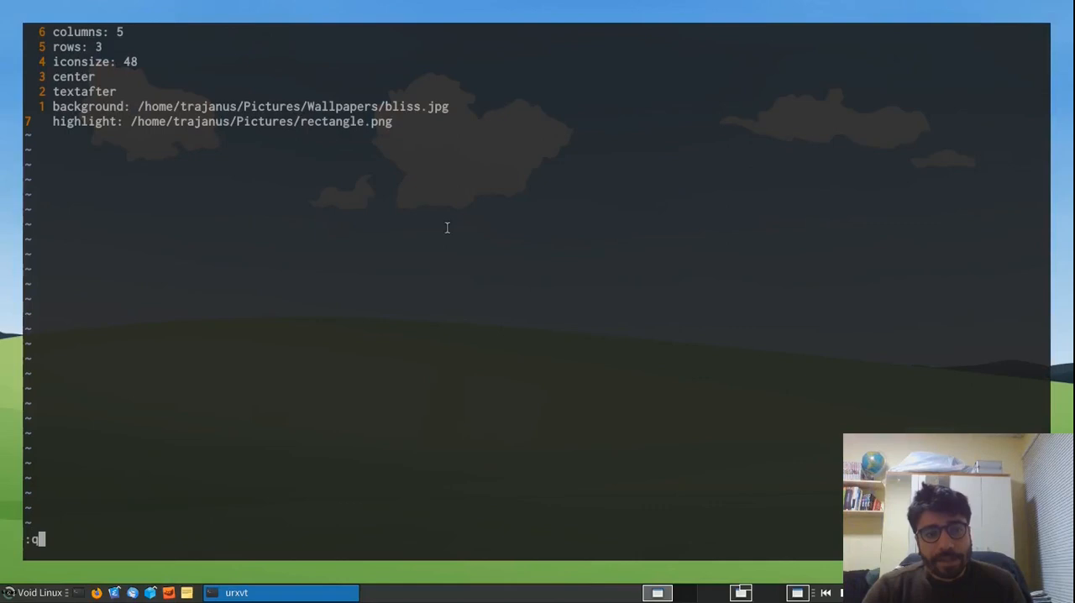
Close the config file in vim and start opening shutdown.menu
{"action": "key", "text": "Escape"}
{"action": "type", "text": "ls"}
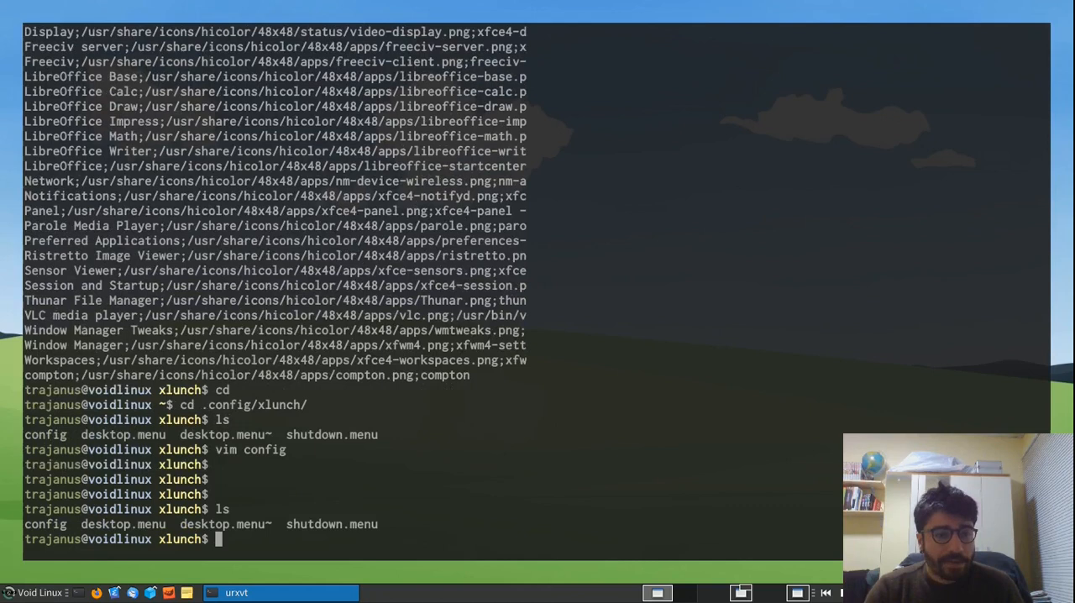
{"action": "type", "text": "vim shut"}
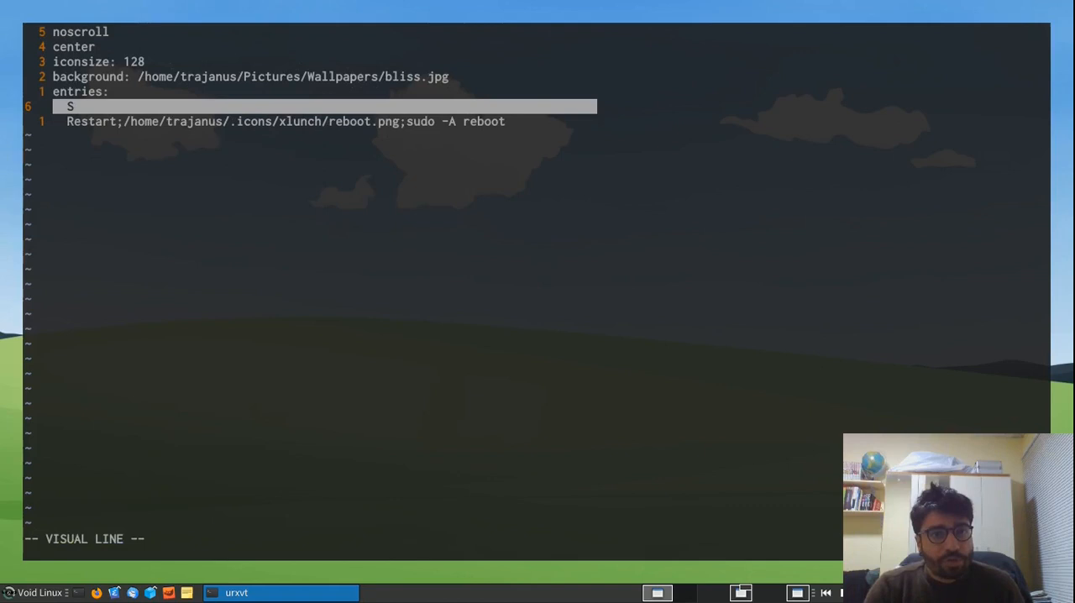
Add the Shutdown entry with shutdown.png icon and 'sudo -A shutdown -h now' command
{"action": "type", "text": "hutdown;/home/trajanus/.icons/xlunch/shutdown.png;sudo -A shutdown -h now"}
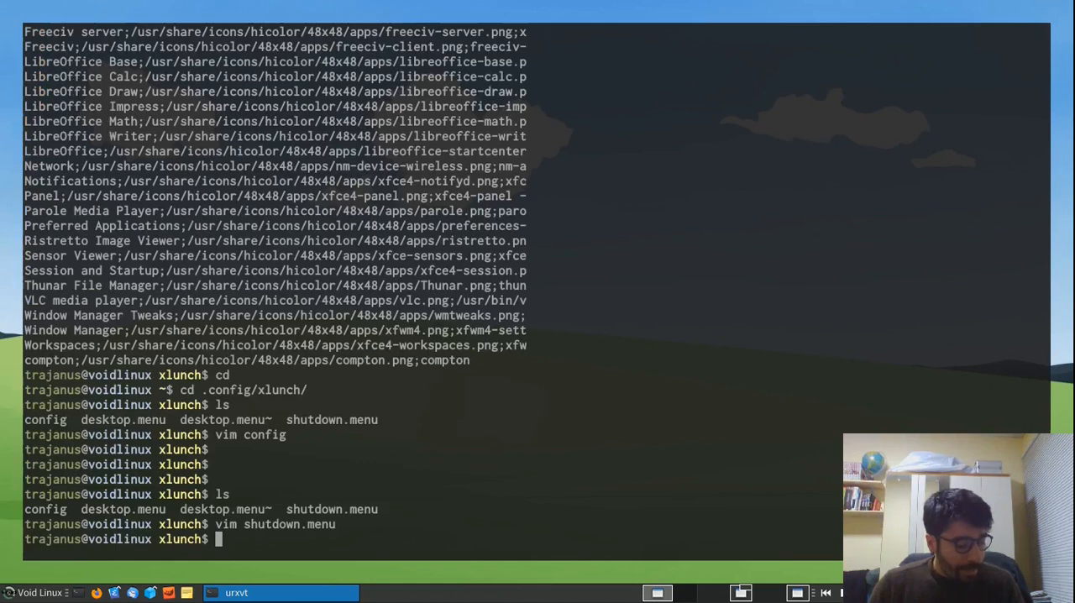
Launch the shutdown.menu power menu and filter it to Shutdown
{"action": "key", "text": "Return"}
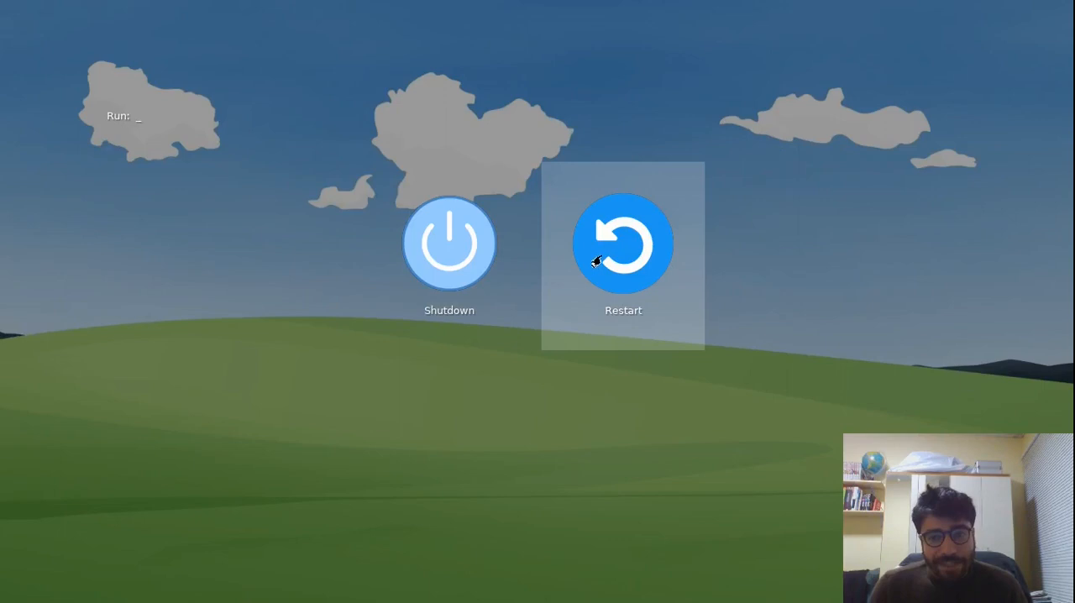
{"action": "mouse_move", "coordinate": [141, 114]}
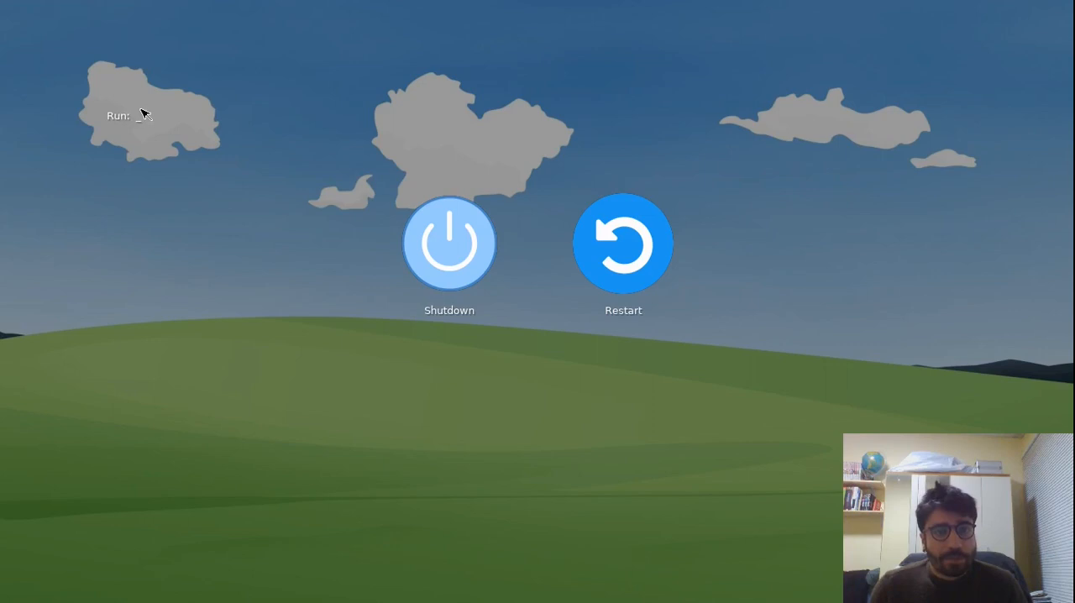
{"action": "type", "text": "shutdo"}
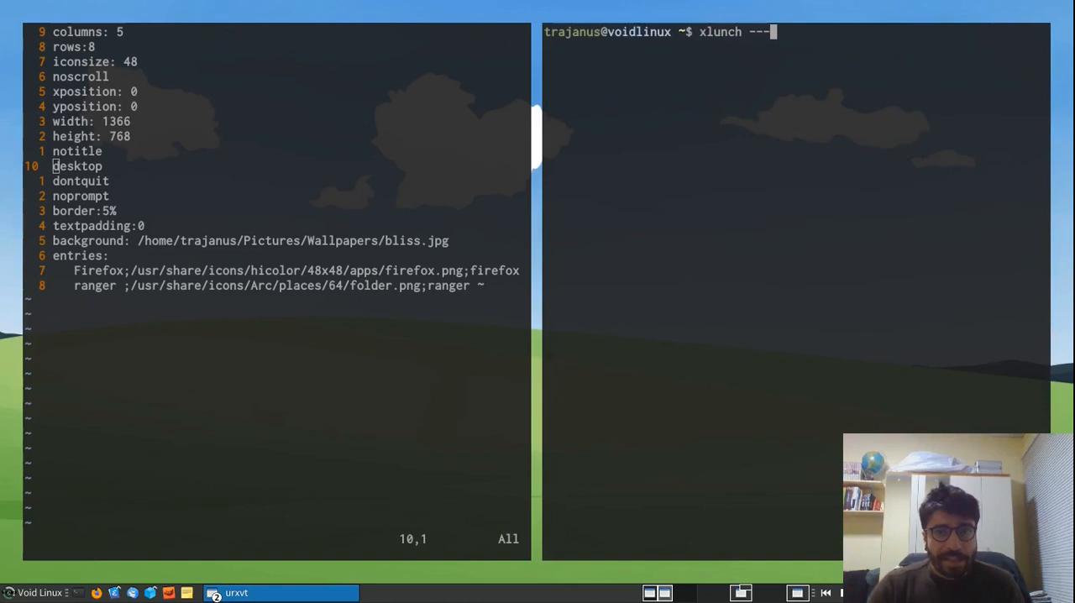
Run xlunch with .config/xlunch/desktop.menu and launch Firefox from its desktop icon
{"action": "type", "text": "config .config/xlunch/"}
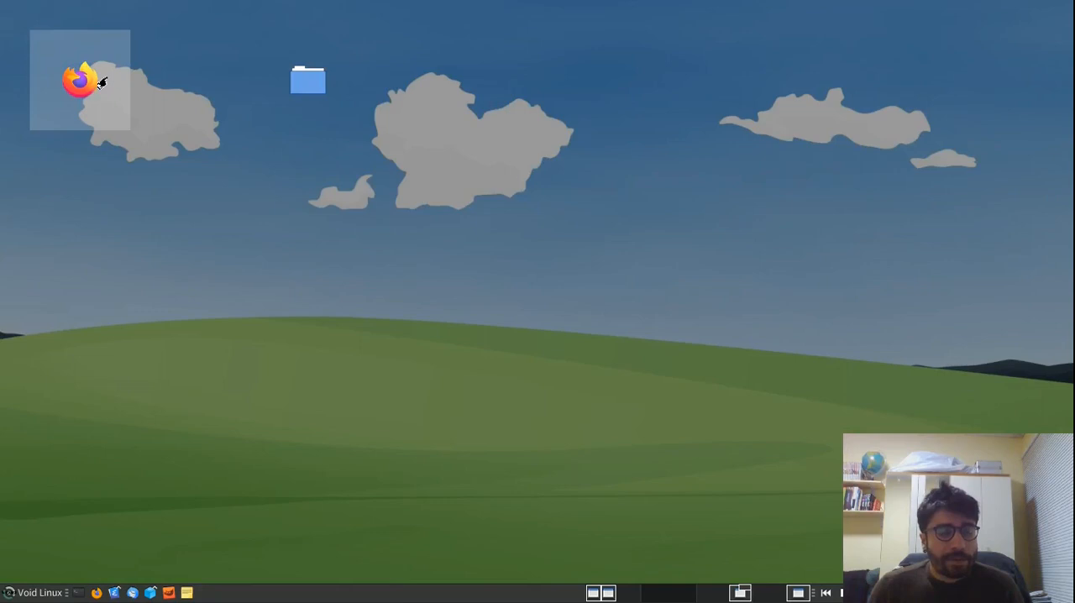
{"action": "double_click", "coordinate": [79, 77]}
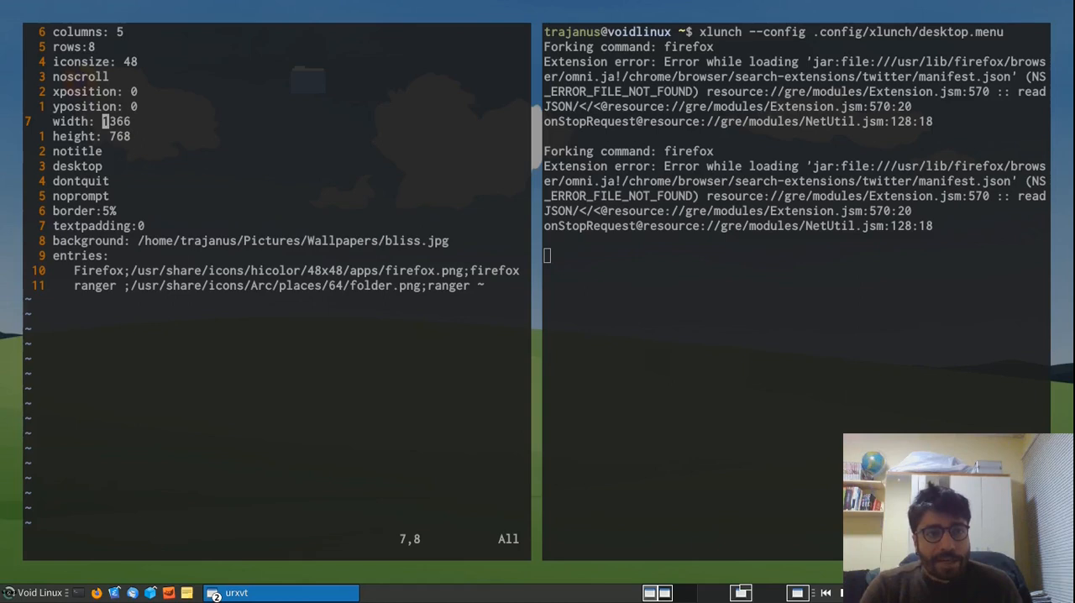
{"action": "key", "text": "v"}
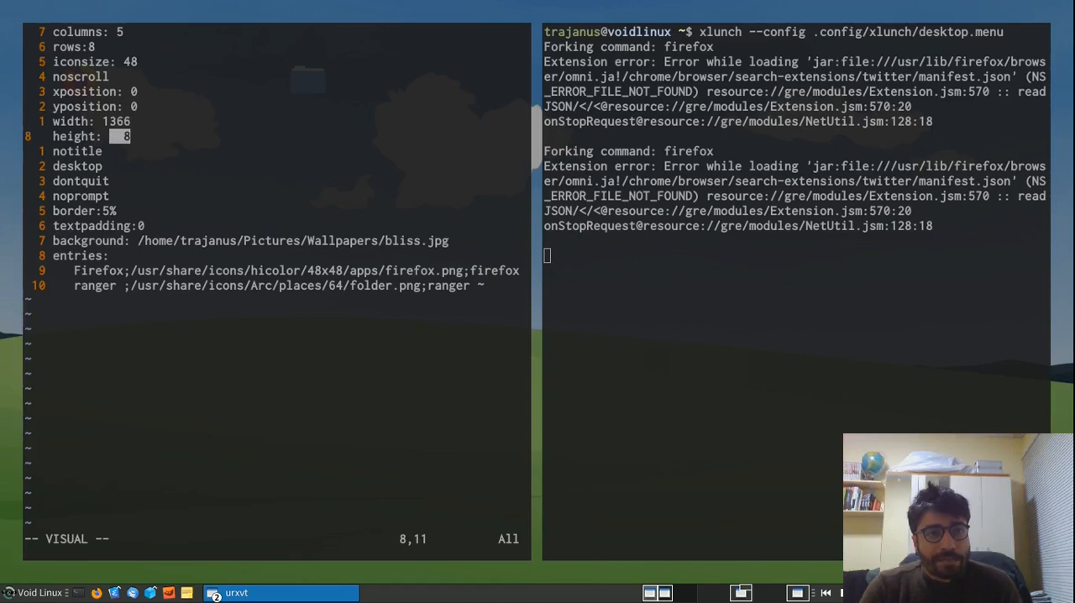